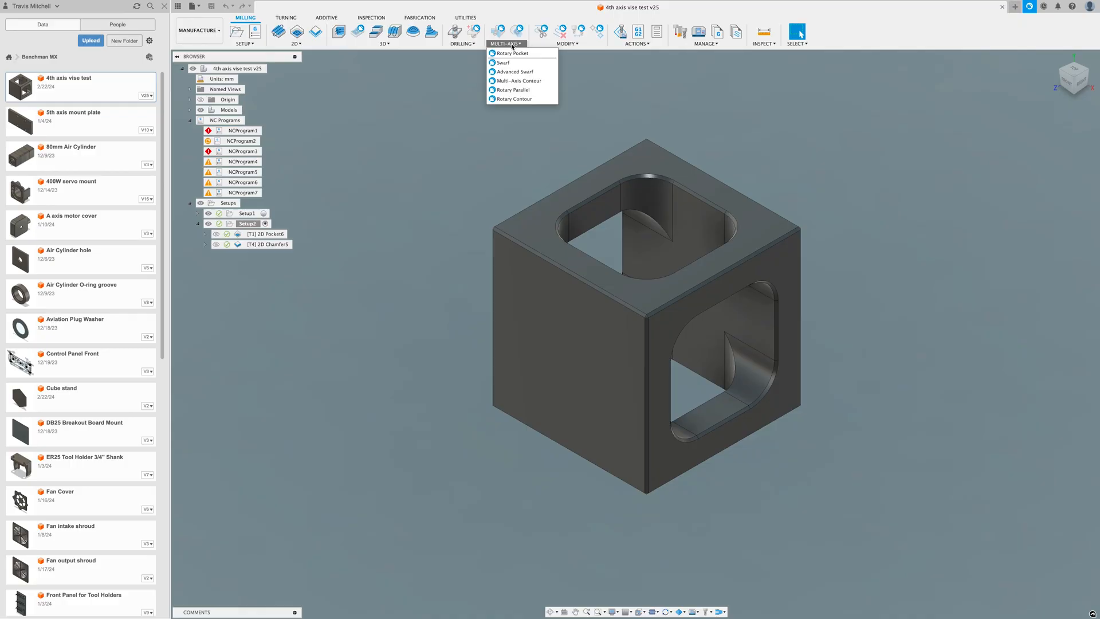
pyautogui.moveTo(514, 54)
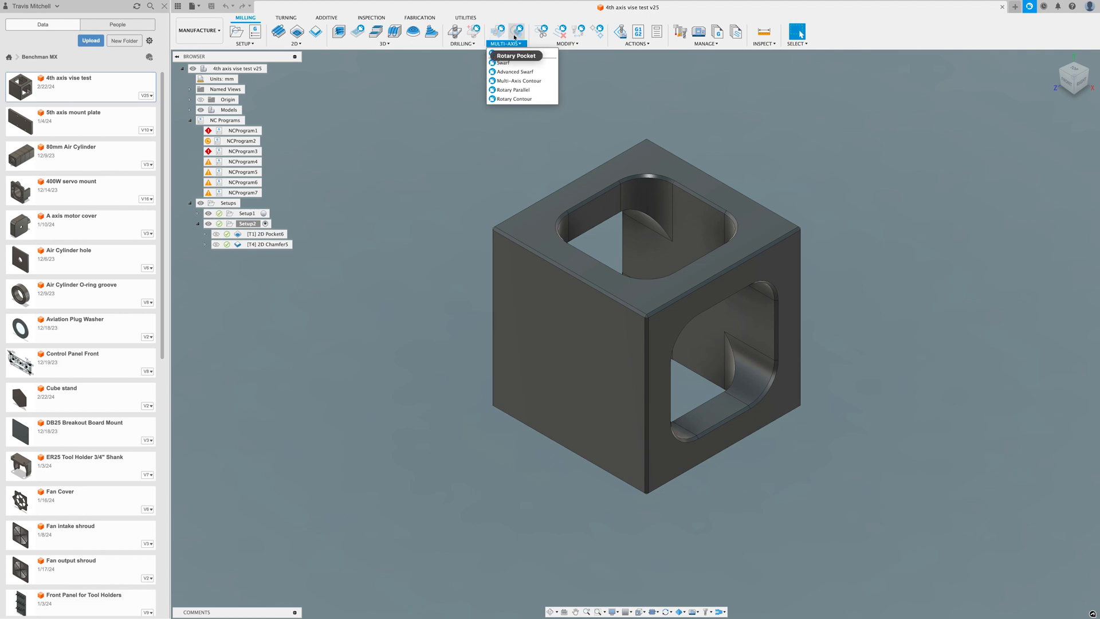
pyautogui.moveTo(512, 53)
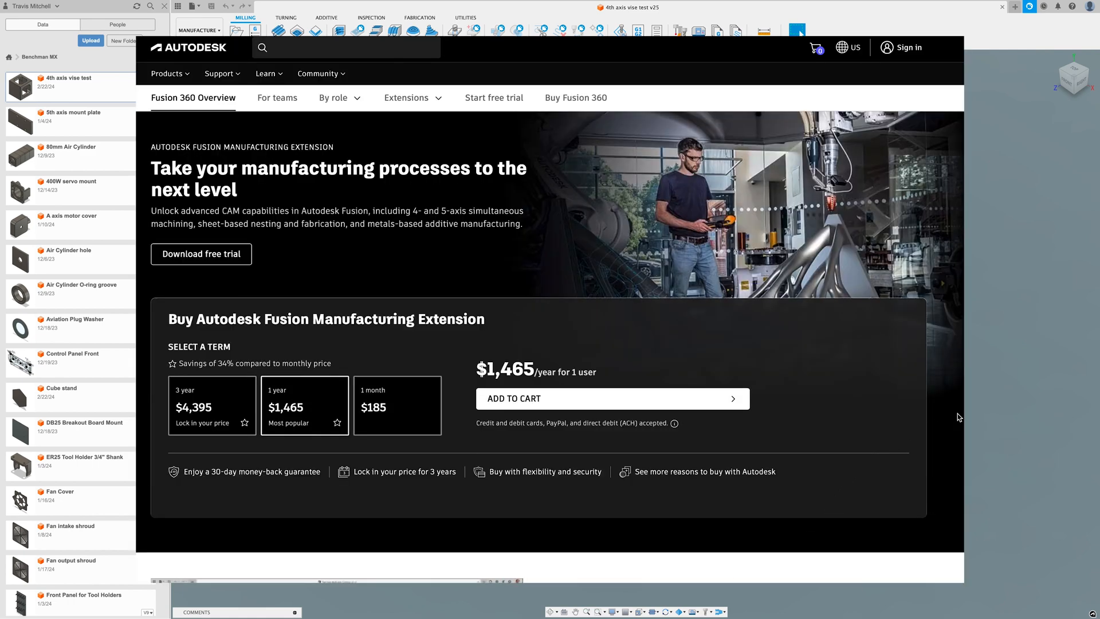
pyautogui.scroll(-3)
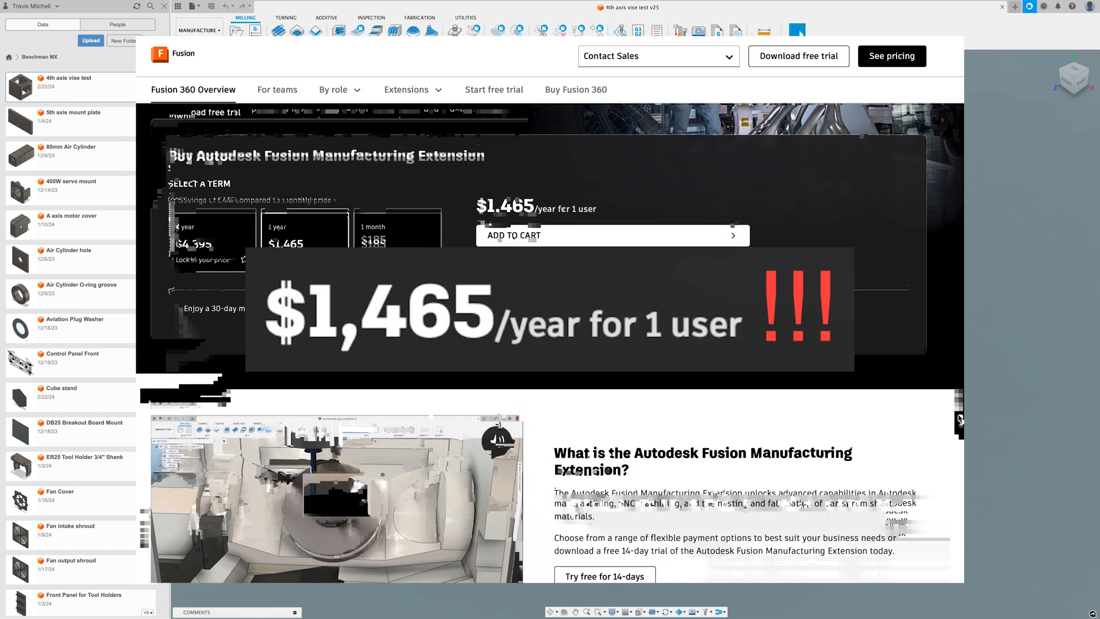